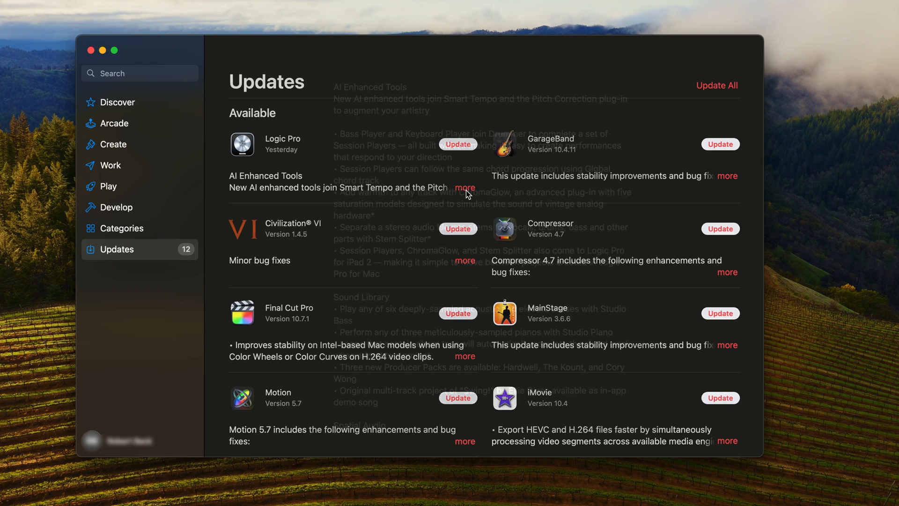
Expand the Logic Pro update notes to read What's New, including Stem Splitter.
{"action": "left_click", "coordinate": [465, 187]}
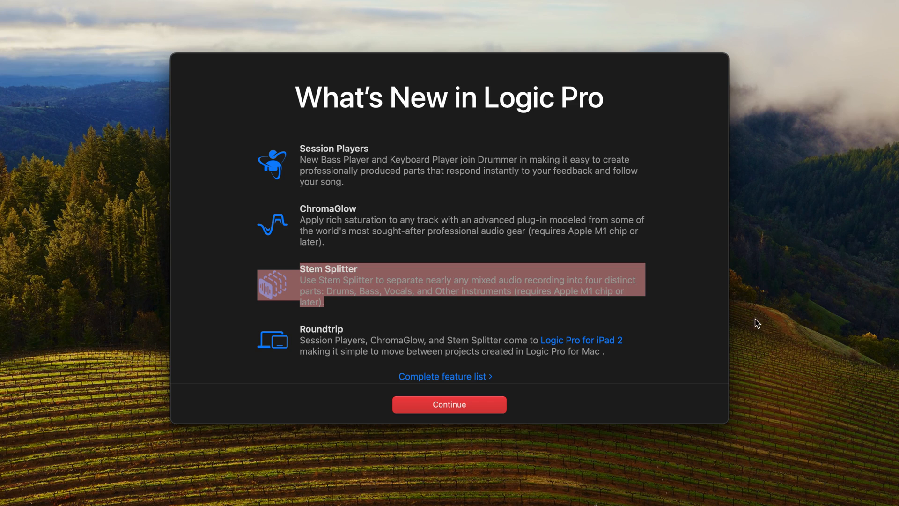
{"action": "mouse_move", "coordinate": [441, 315]}
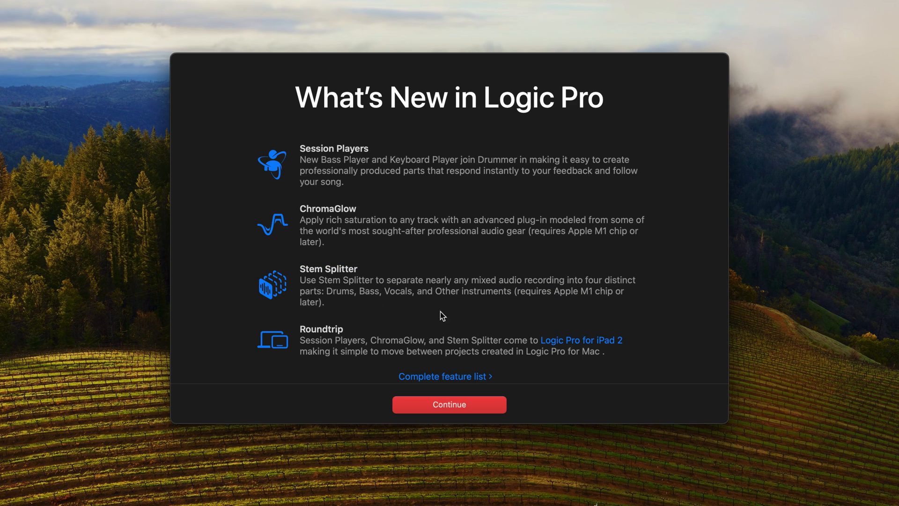
{"action": "mouse_move", "coordinate": [871, 331]}
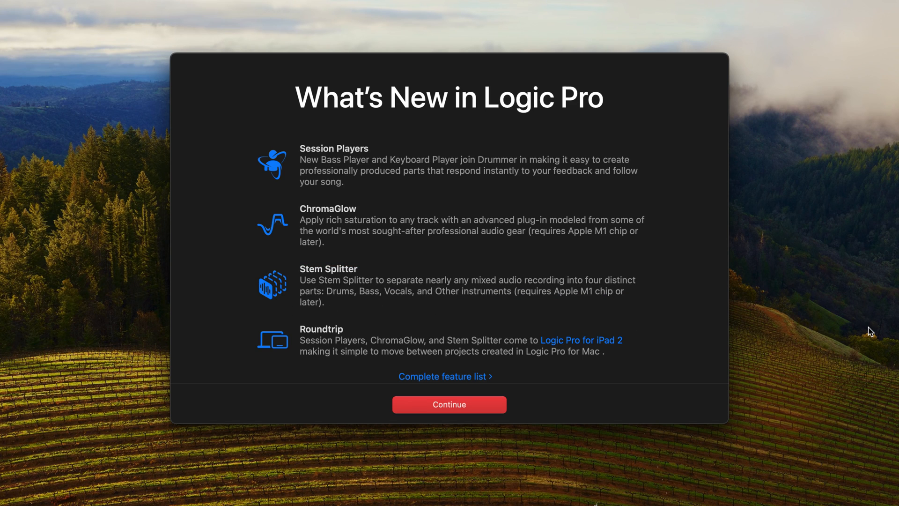
{"action": "left_click", "coordinate": [448, 404]}
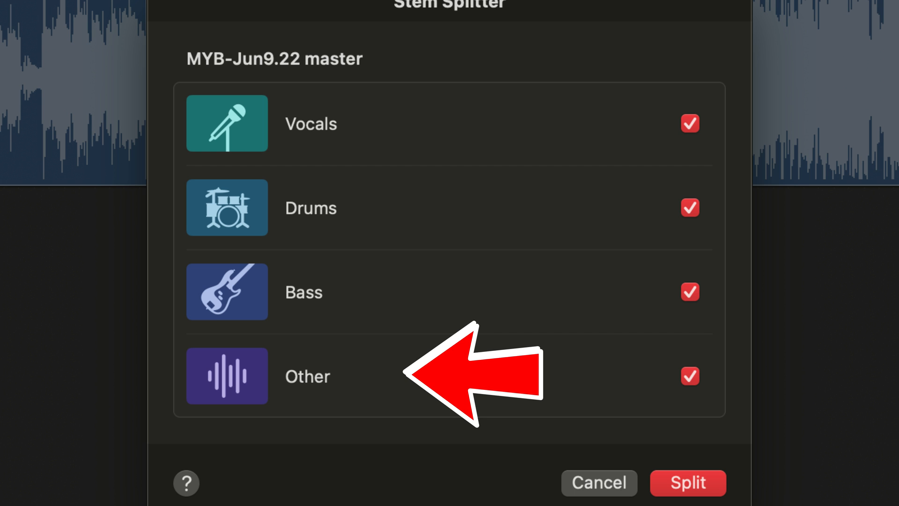
{"action": "mouse_move", "coordinate": [106, 189]}
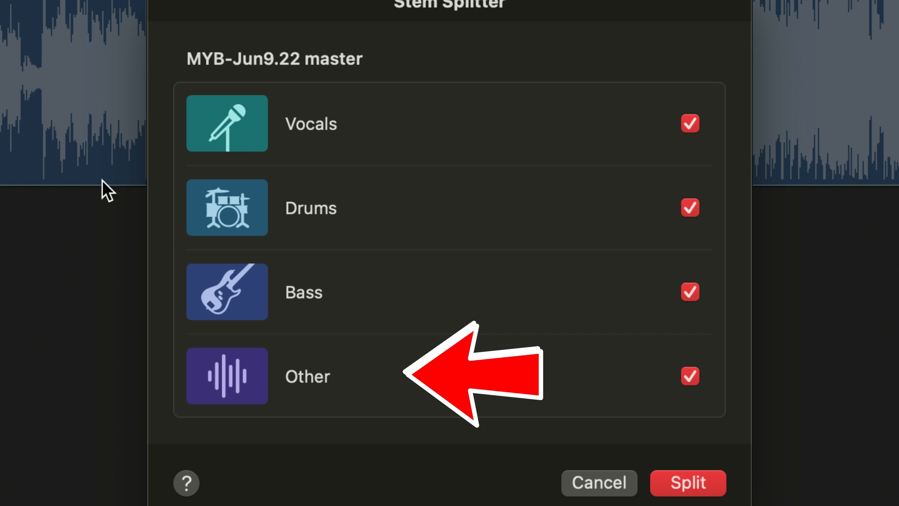
Review the Vocals, Drums, Bass and Other stem options for MYB-Jun9.22 master.
{"action": "left_click", "coordinate": [687, 483]}
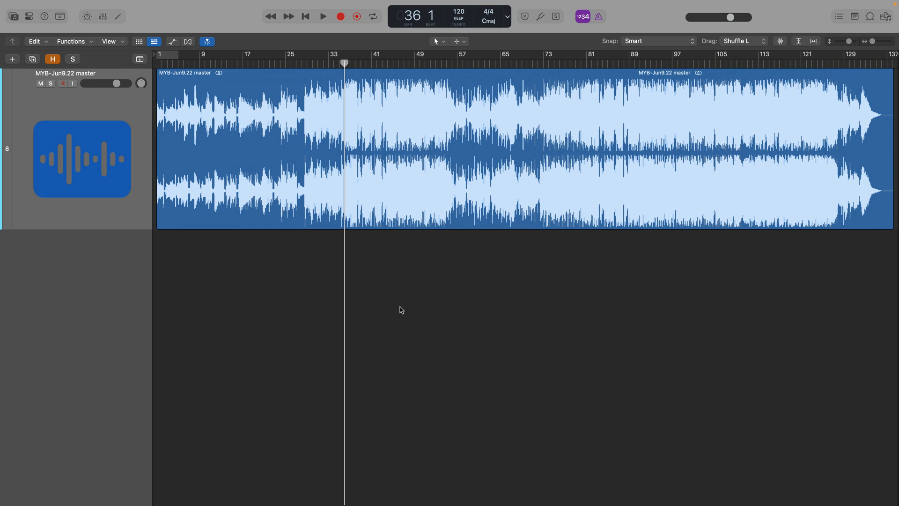
Play the full unsplit MYB-Jun9.22 master mix up to around bar 47.
{"action": "left_click", "coordinate": [323, 16]}
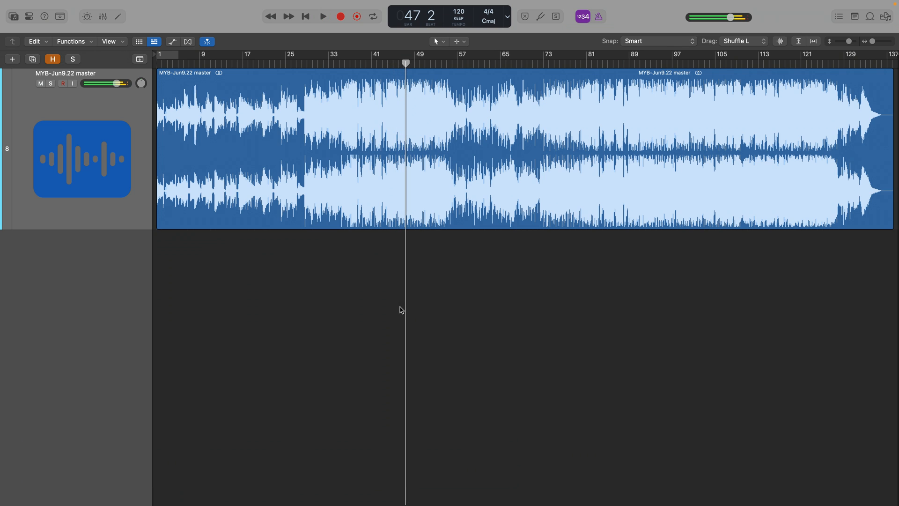
{"action": "left_click_drag", "start_coordinate": [117, 83], "coordinate": [103, 83]}
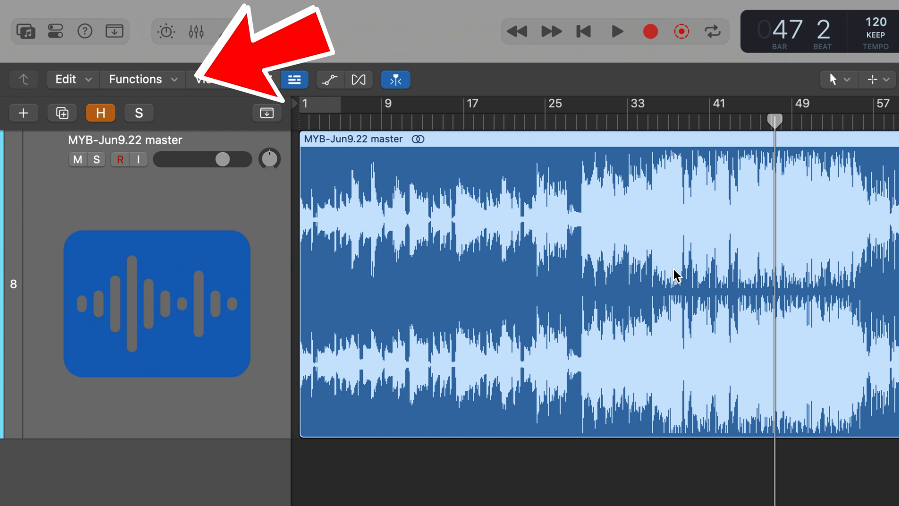
Launch Functions > Stem Splitter on the song region with all four stems checked.
{"action": "left_click", "coordinate": [135, 79]}
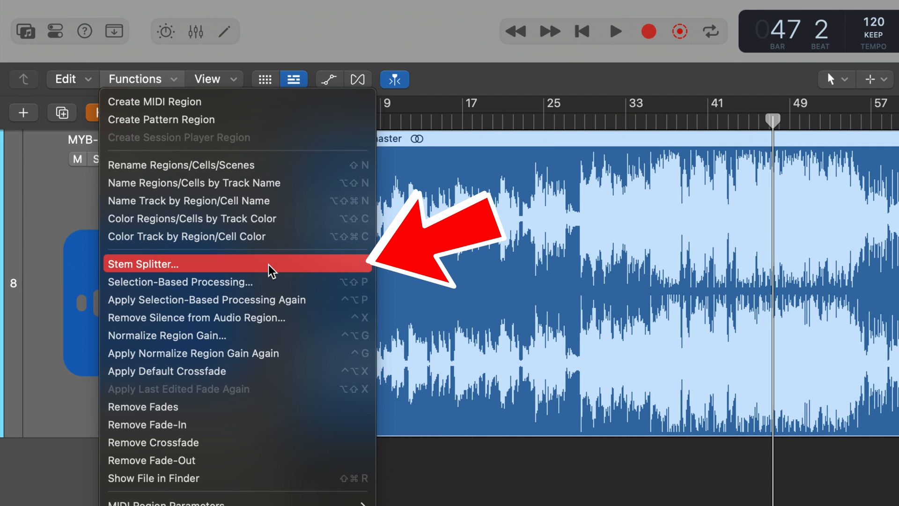
{"action": "left_click", "coordinate": [143, 264]}
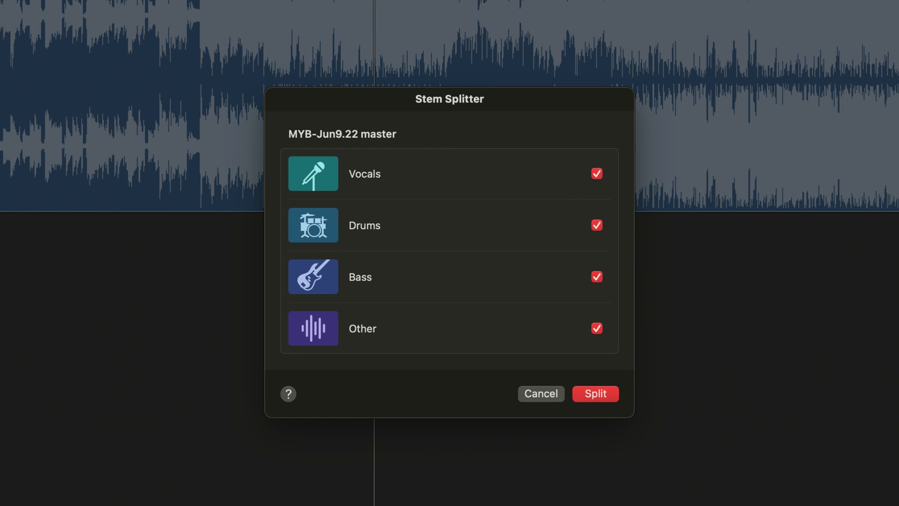
{"action": "mouse_move", "coordinate": [377, 503]}
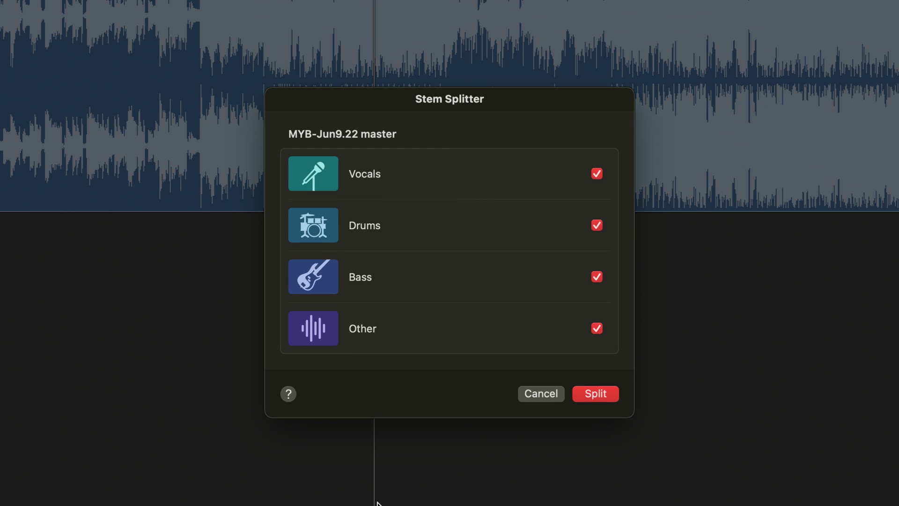
{"action": "mouse_move", "coordinate": [437, 230]}
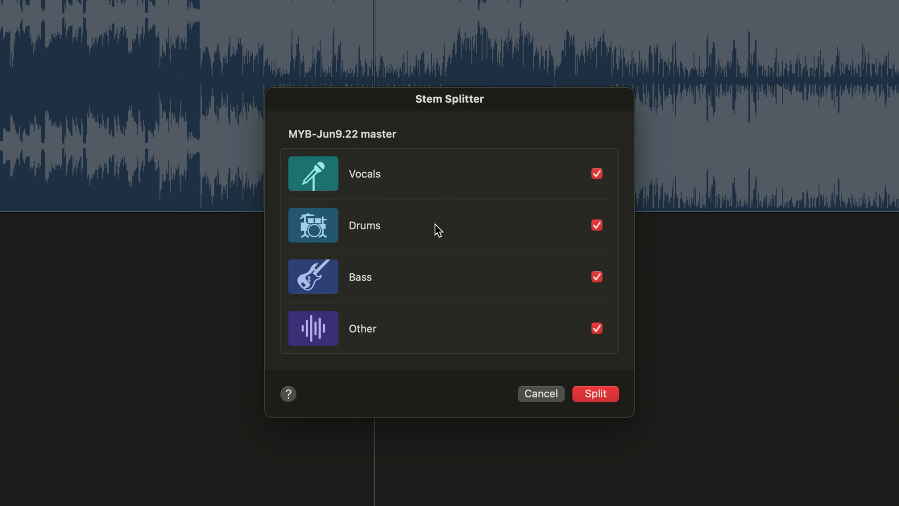
Split MYB-Jun9.22 master into Vocals, Drums, Bass and Other, then solo a stem.
{"action": "left_click", "coordinate": [595, 393]}
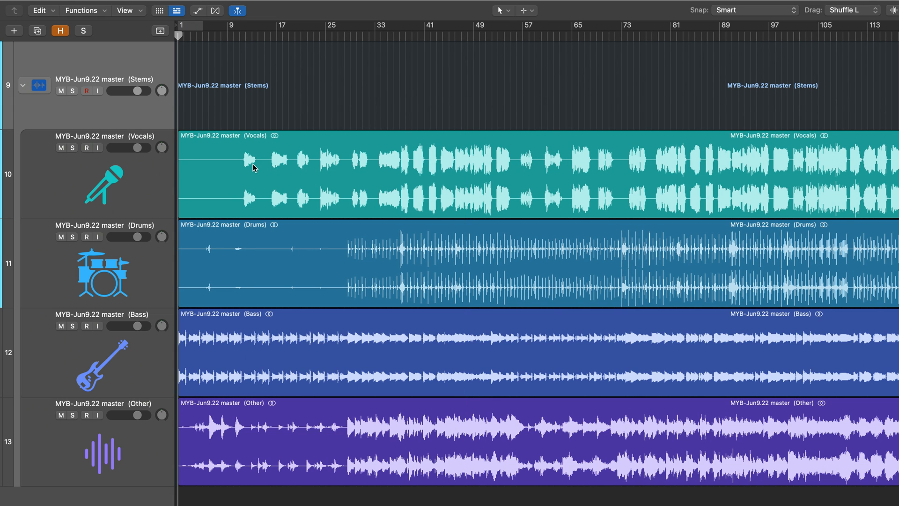
{"action": "left_click", "coordinate": [73, 325]}
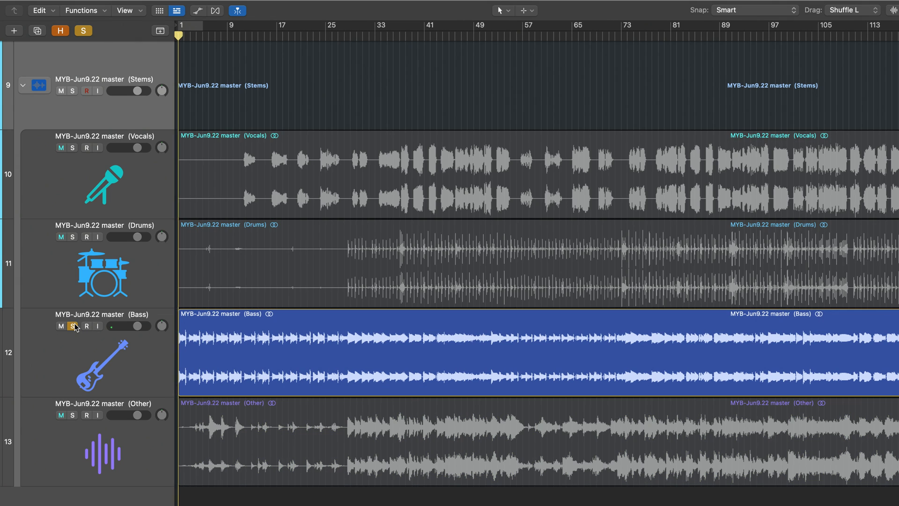
{"action": "left_click", "coordinate": [72, 326]}
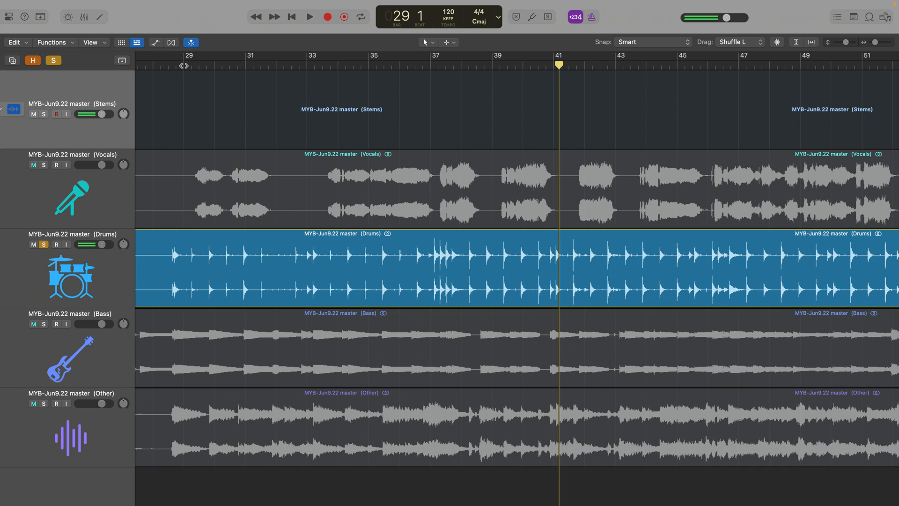
Play back the project with the Drums stem soloed.
{"action": "left_click", "coordinate": [309, 16]}
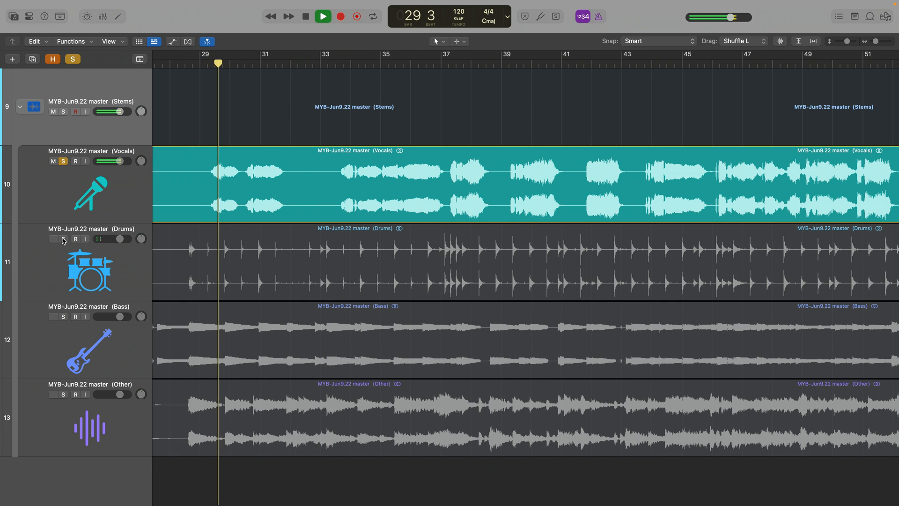
Solo the Vocals stem and play it back alone.
{"action": "left_click", "coordinate": [53, 239]}
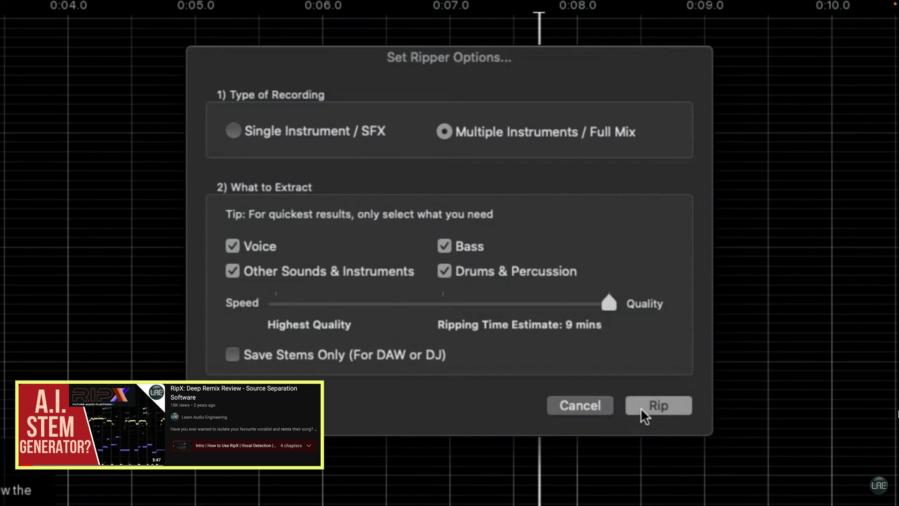
Watch the RipX Deep Remix review showing its voice, bass, drums and other ripper options.
{"action": "left_click", "coordinate": [657, 404]}
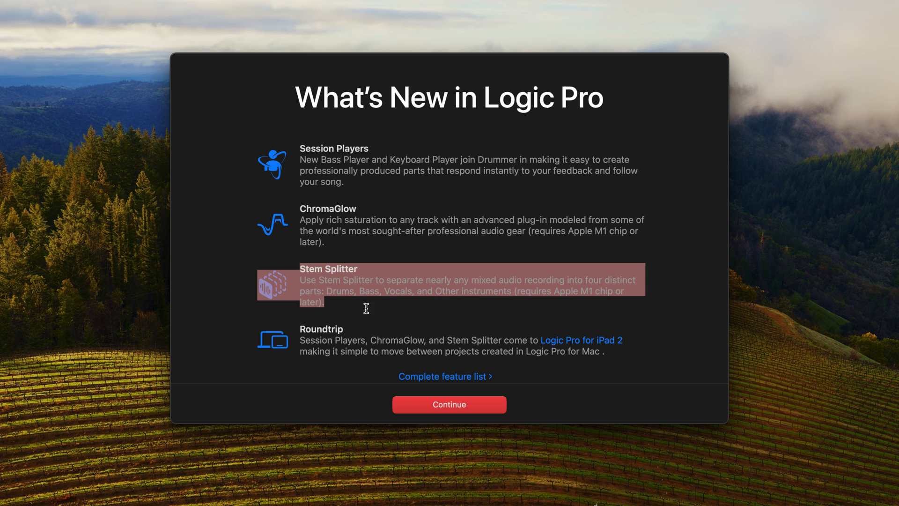
{"action": "mouse_move", "coordinate": [689, 322]}
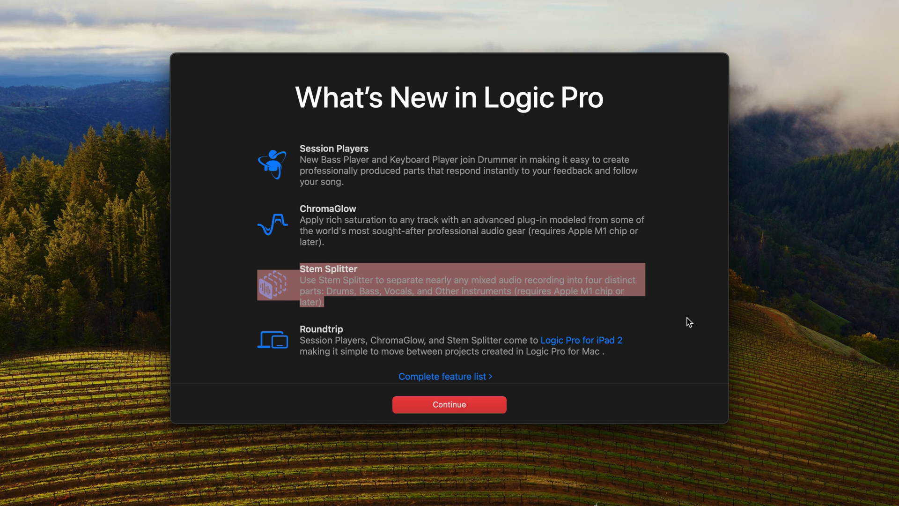
{"action": "left_click", "coordinate": [449, 404]}
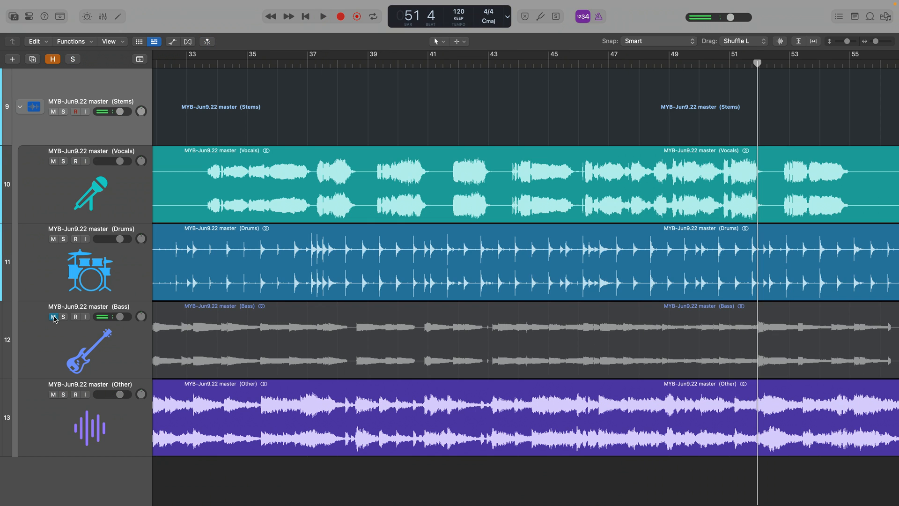
Unsolo the stems and collapse them into the Stems folder below the original track.
{"action": "left_click", "coordinate": [322, 15]}
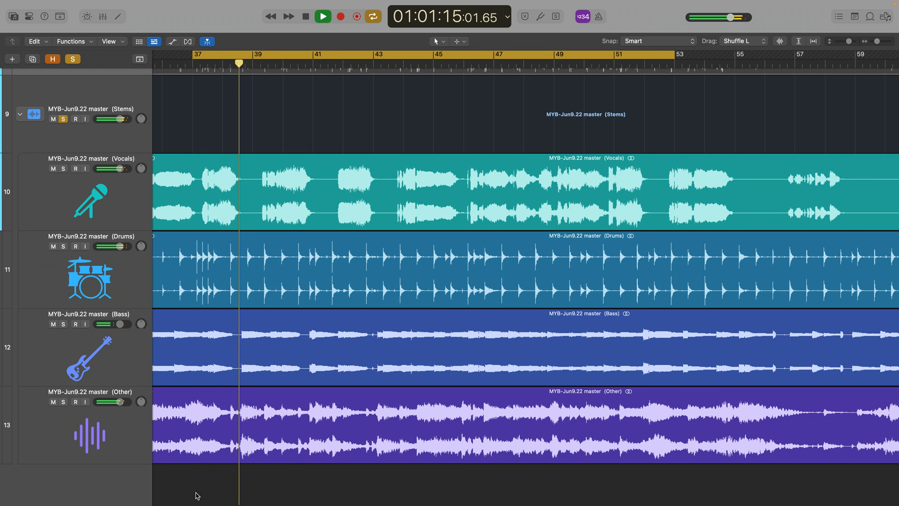
{"action": "left_click", "coordinate": [51, 395]}
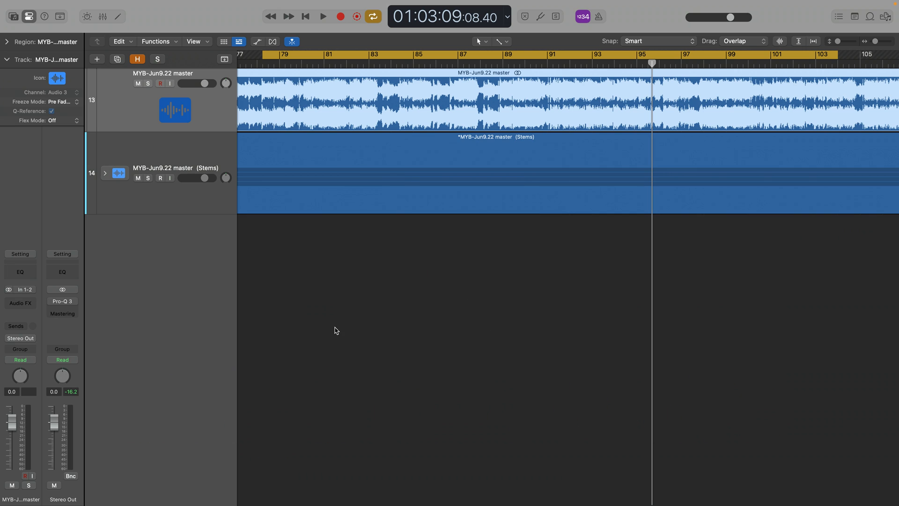
{"action": "mouse_move", "coordinate": [41, 309]}
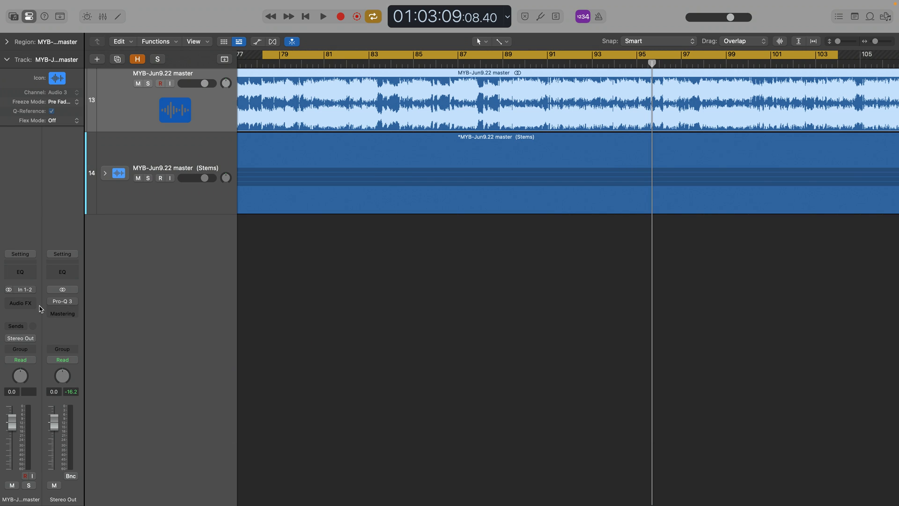
{"action": "mouse_move", "coordinate": [27, 303]}
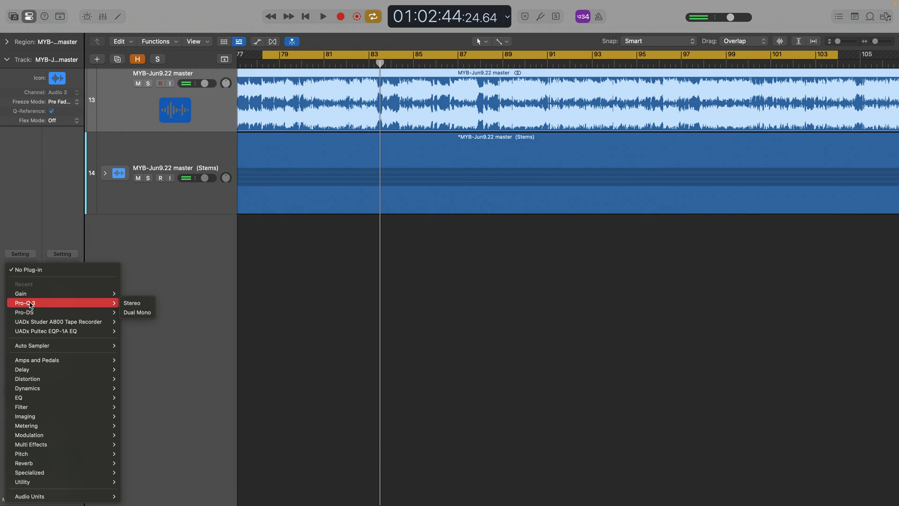
Insert a phase-inverting Gain on the original master track and open Pro-Q 3 on Stereo Out.
{"action": "left_click", "coordinate": [20, 293]}
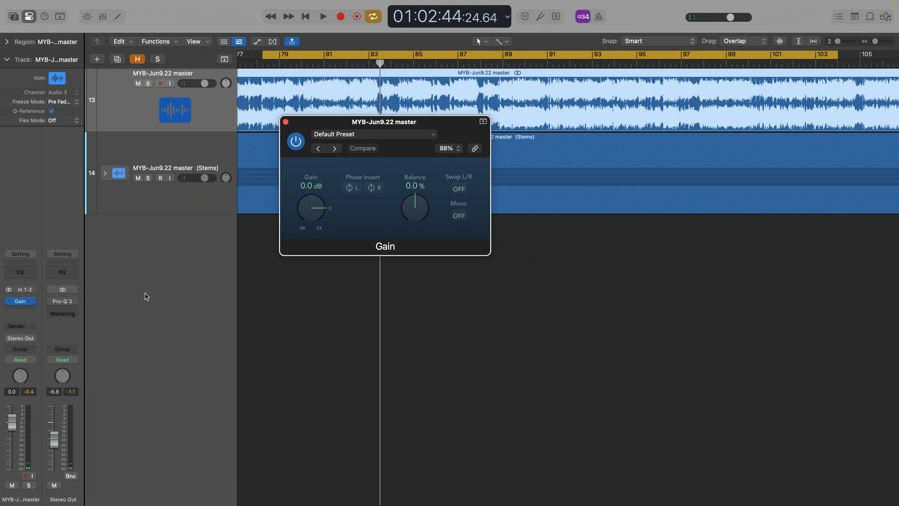
{"action": "left_click", "coordinate": [362, 148]}
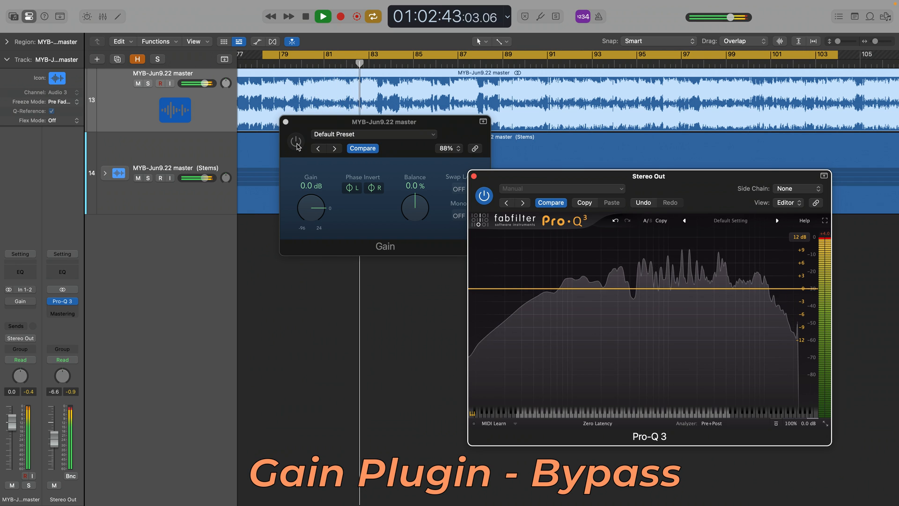
A/B the null test by switching the phase-inverting Gain plugin on and off during playback.
{"action": "left_click", "coordinate": [296, 141]}
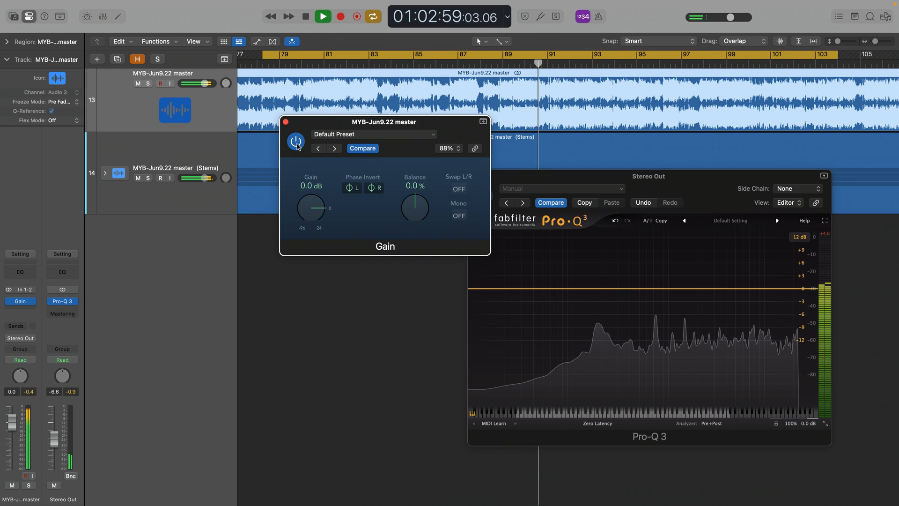
{"action": "left_click", "coordinate": [322, 16]}
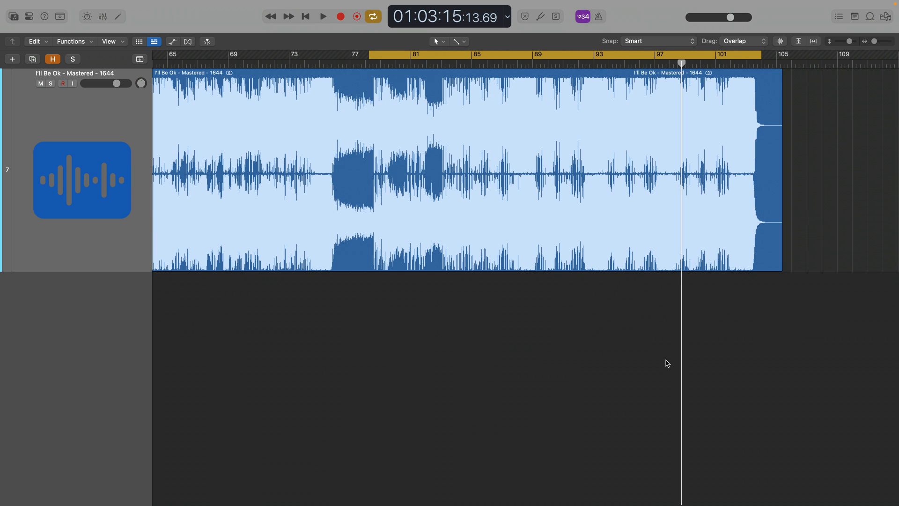
{"action": "left_click", "coordinate": [323, 16]}
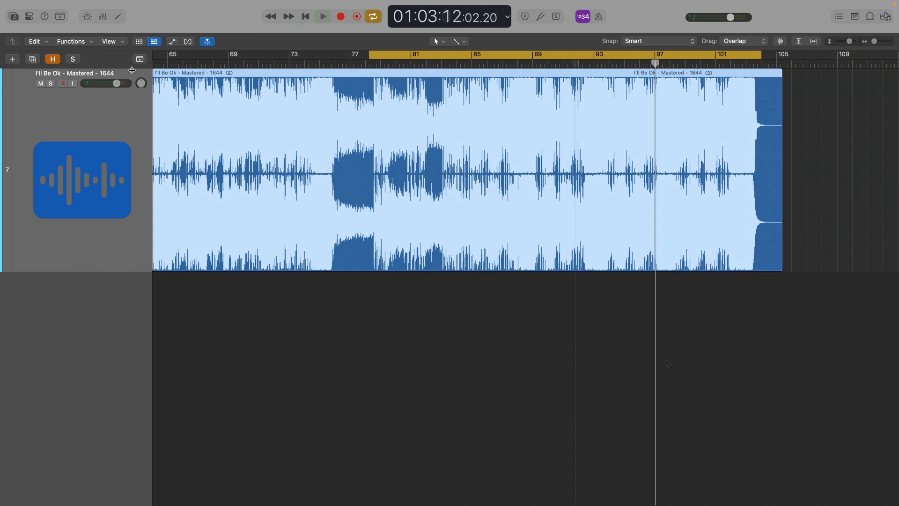
Run Stem Splitter on I'll Be Ok, extracting Vocals, Drums, Bass and Other.
{"action": "left_click", "coordinate": [71, 40]}
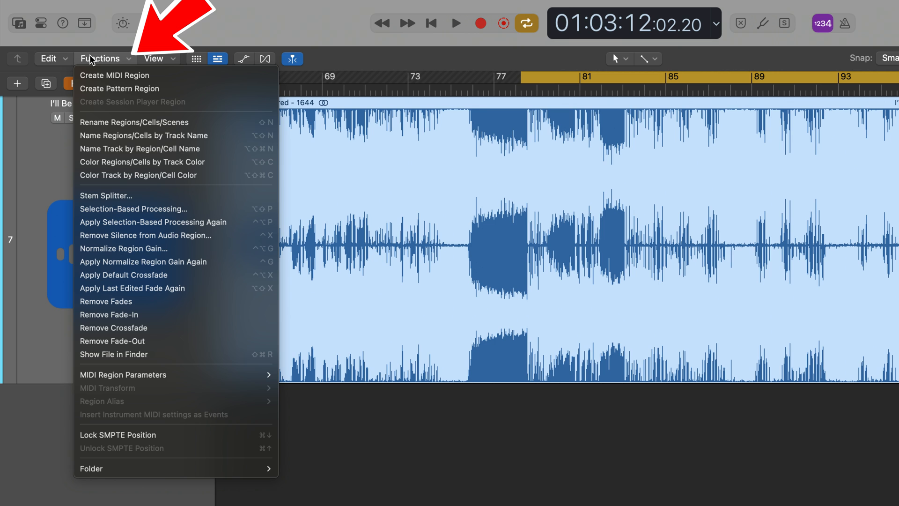
{"action": "mouse_move", "coordinate": [117, 66]}
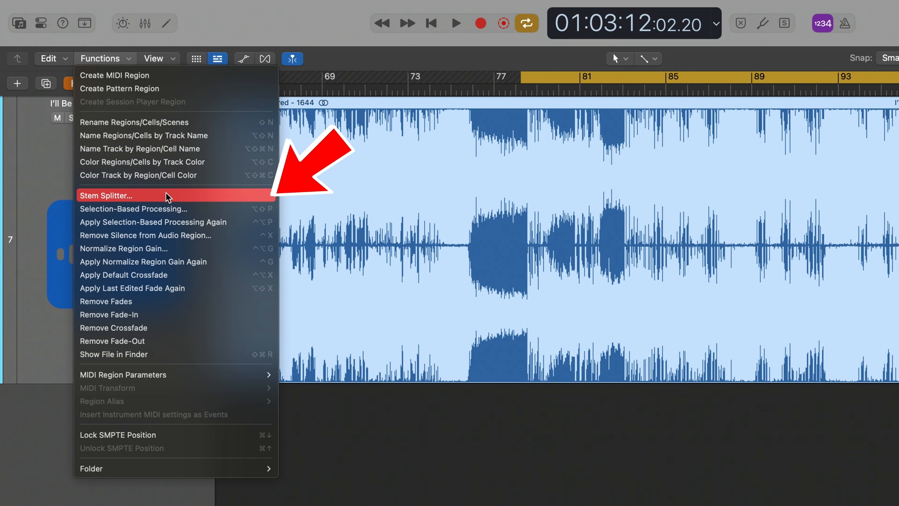
{"action": "left_click", "coordinate": [105, 195]}
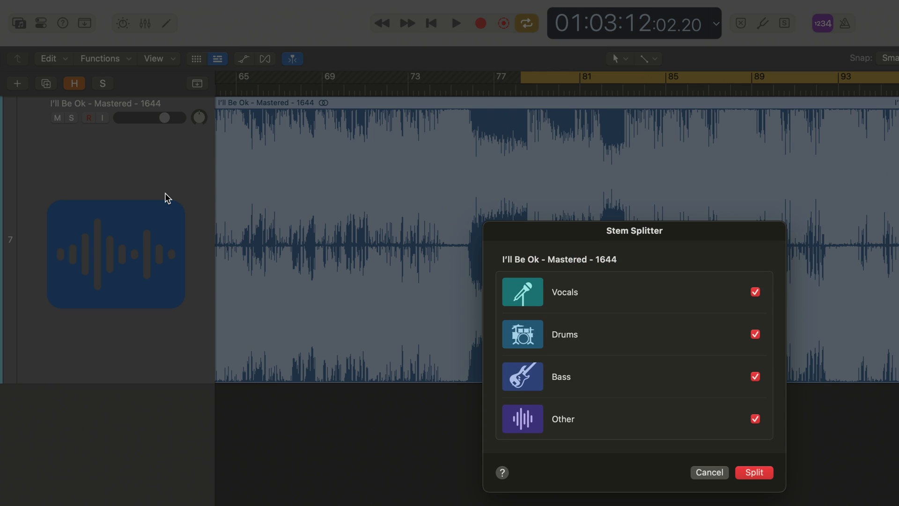
{"action": "left_click", "coordinate": [753, 472]}
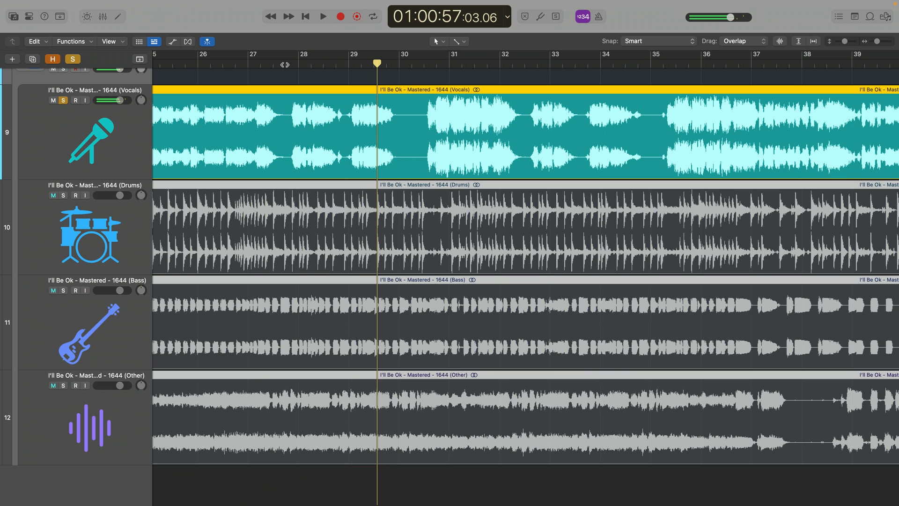
Play the soloed Vocals stem to around bar 41, then unsolo it.
{"action": "left_click", "coordinate": [322, 16]}
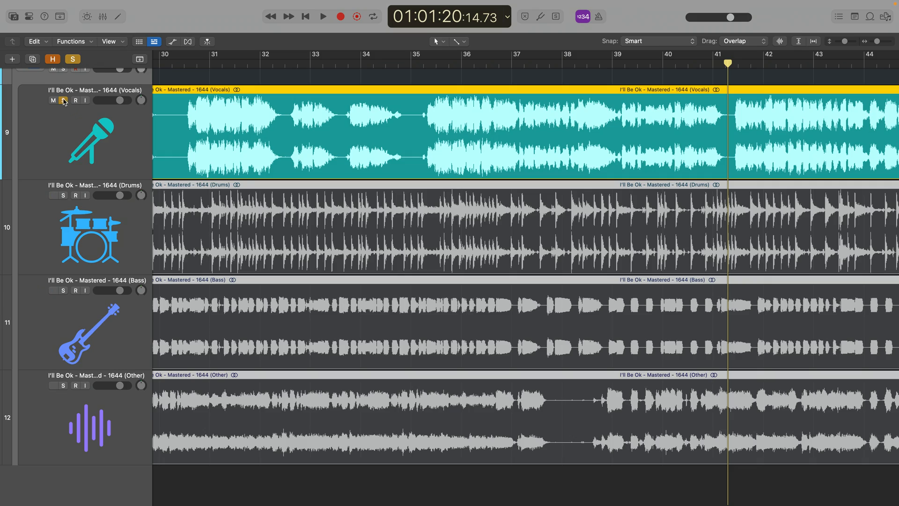
{"action": "left_click", "coordinate": [63, 195]}
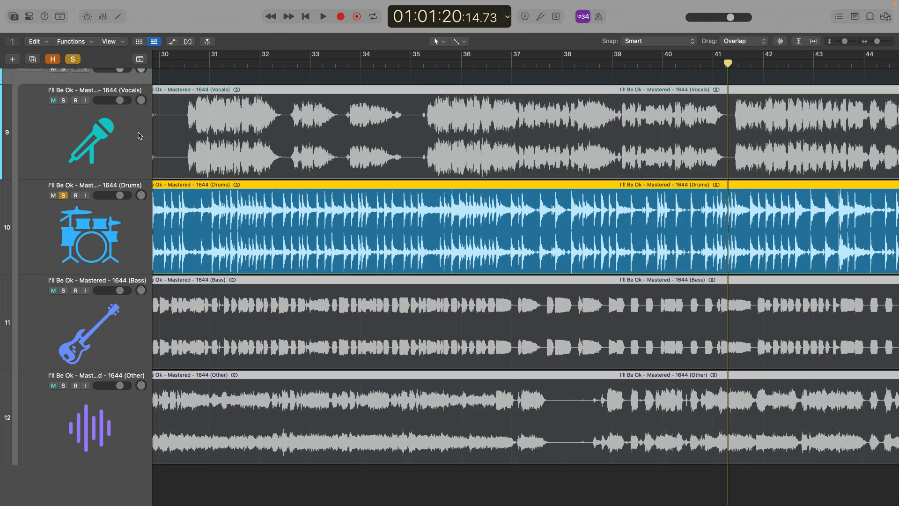
{"action": "left_click", "coordinate": [322, 16]}
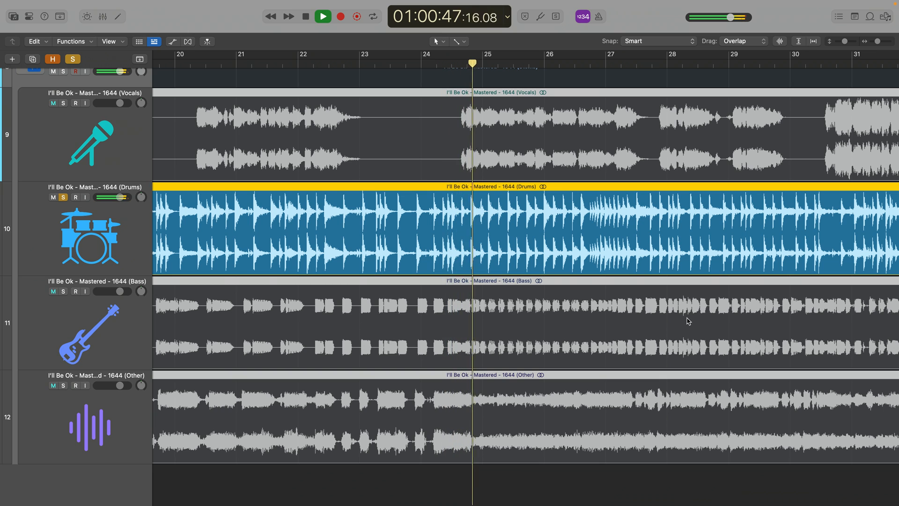
Solo the Bass track alongside Drums and play to near bar 89.
{"action": "left_click", "coordinate": [322, 16]}
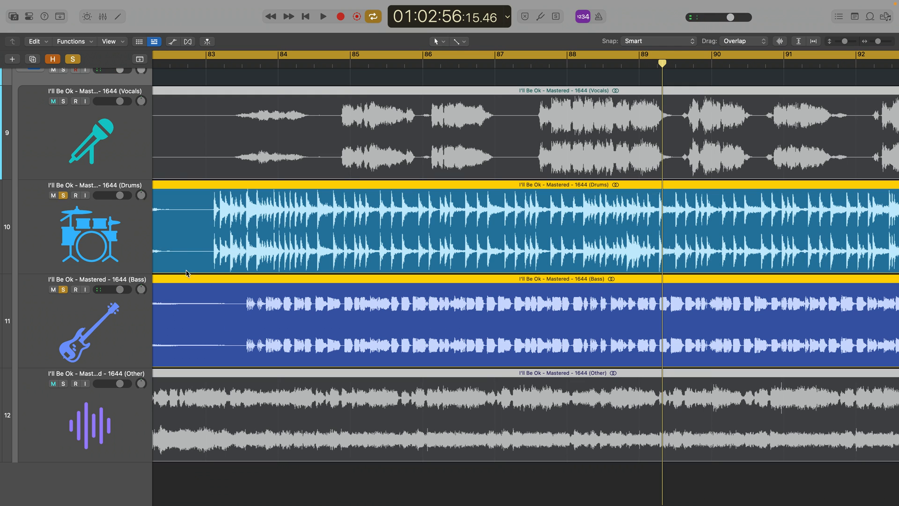
Unsolo Drums and Bass, solo the Other track, and play to near bar 77.
{"action": "left_click", "coordinate": [322, 16]}
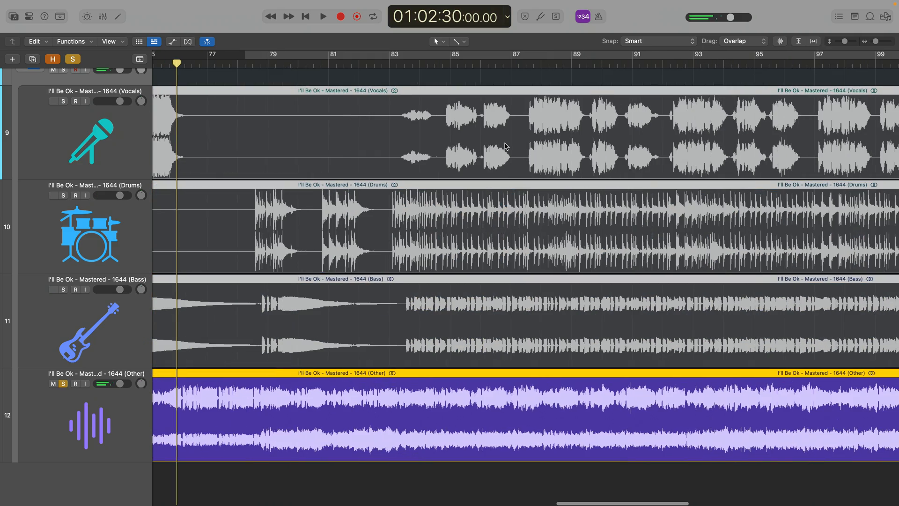
Unsolo the Other stem and adjust the stem tracks, playing near bar 85.
{"action": "left_click", "coordinate": [322, 16]}
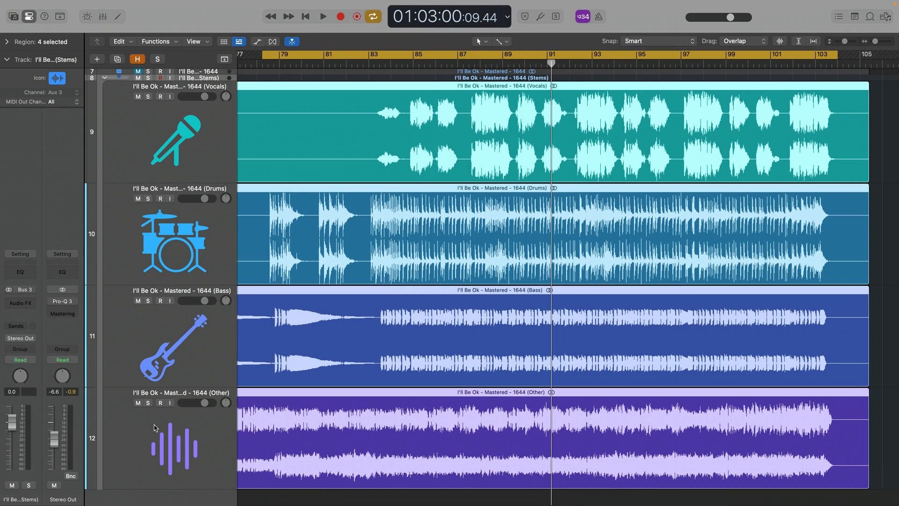
{"action": "left_click", "coordinate": [148, 403]}
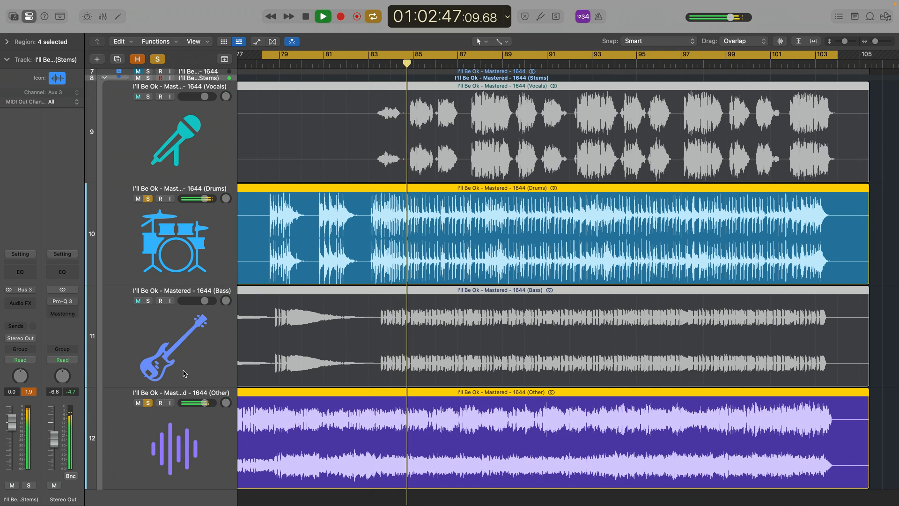
Solo only the Vocals stem, unsoloing Drums and Other, playing near bar 83.
{"action": "left_click", "coordinate": [322, 16]}
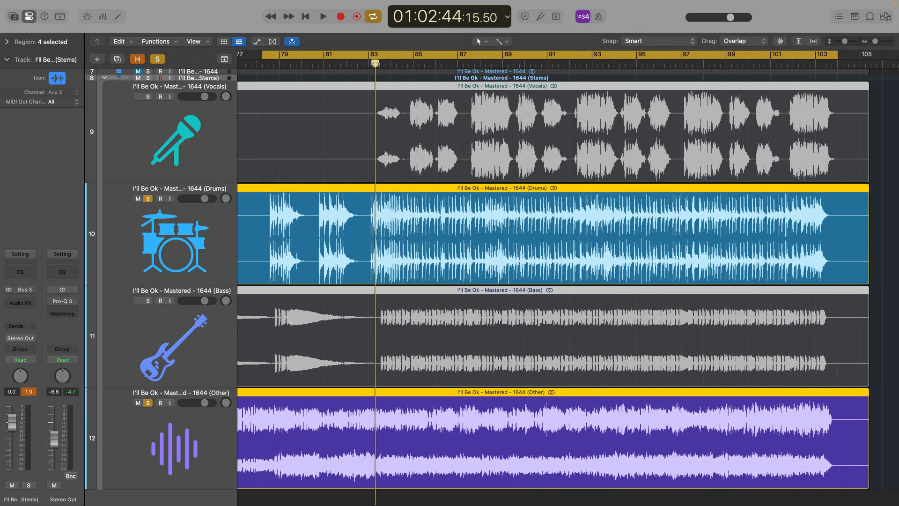
{"action": "left_click", "coordinate": [323, 16]}
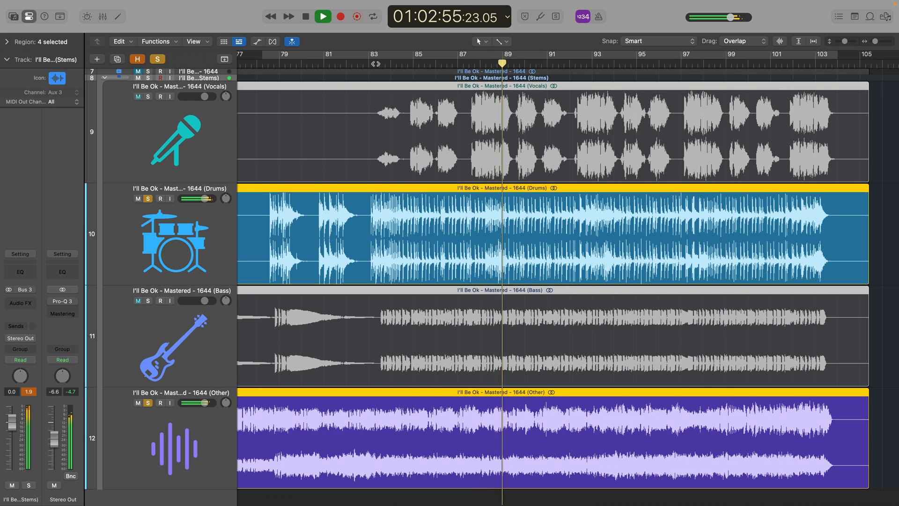
{"action": "left_click", "coordinate": [305, 16]}
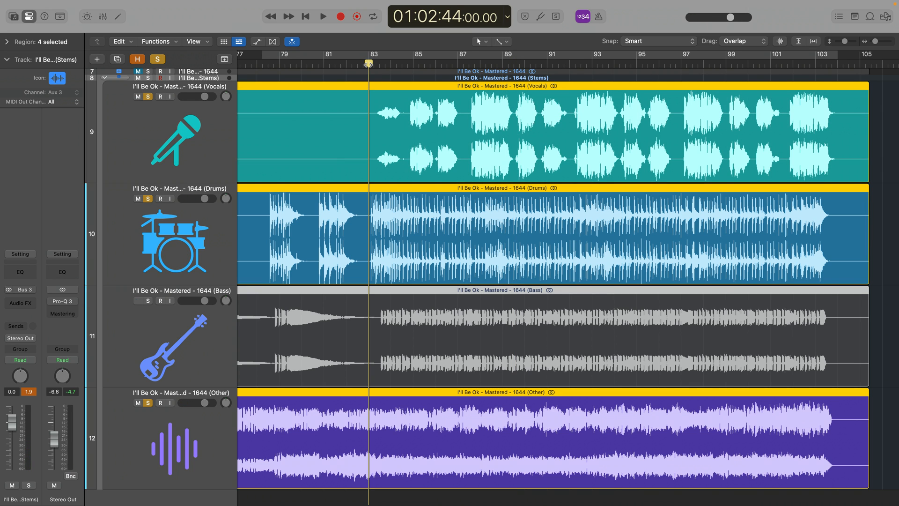
{"action": "left_click", "coordinate": [322, 16]}
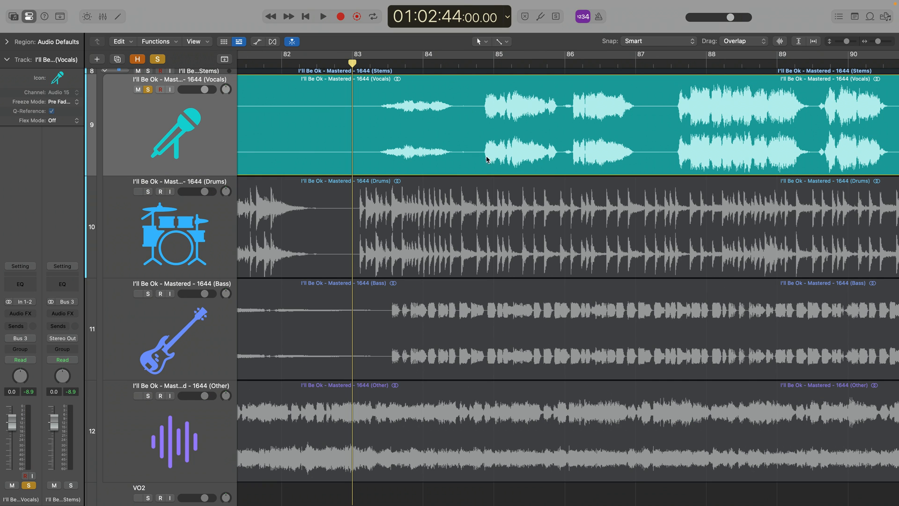
Solo Other and Drums alongside Vocals, leaving Bass out, playing near bar 93.
{"action": "left_click", "coordinate": [322, 16]}
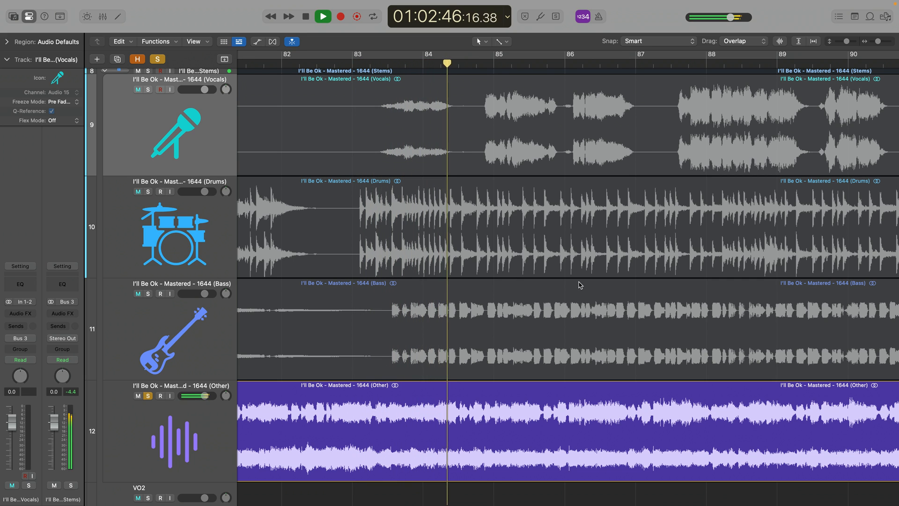
{"action": "left_click", "coordinate": [304, 16]}
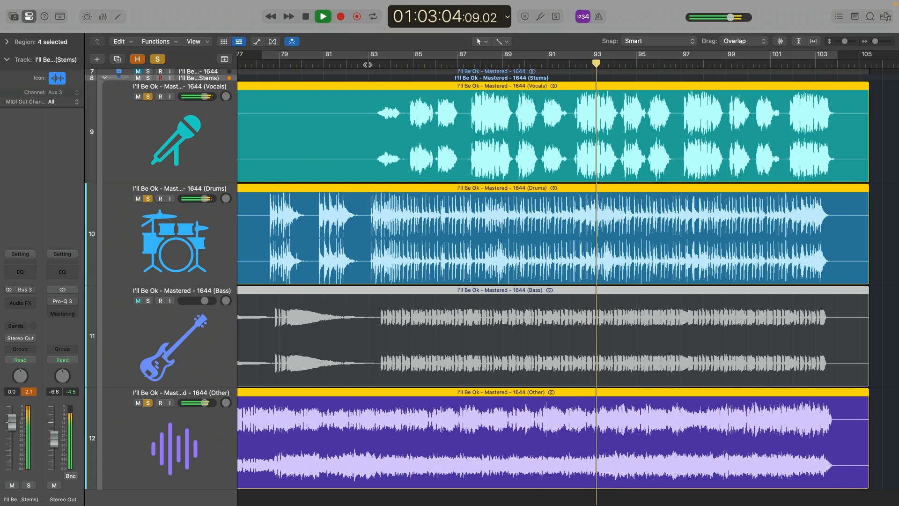
Solo the original unsplit I'll Be Ok master track alongside the Stems folder.
{"action": "left_click", "coordinate": [305, 15]}
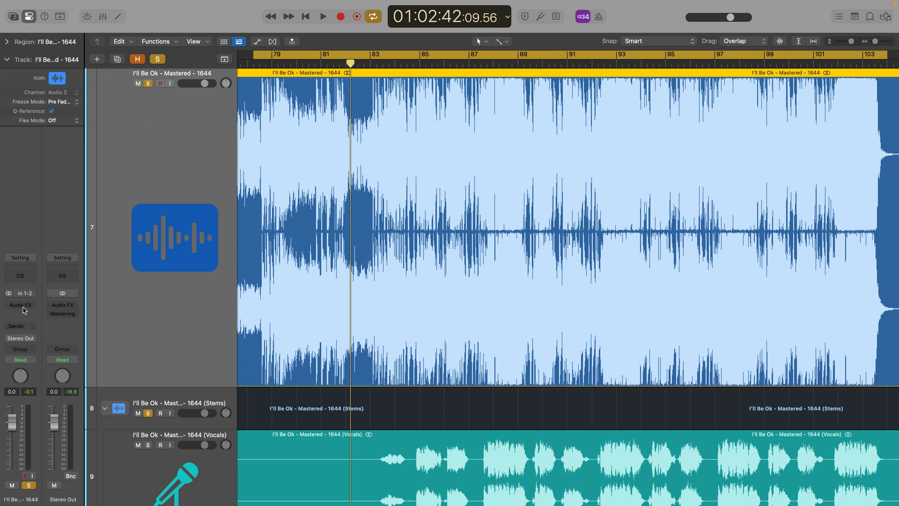
{"action": "left_click", "coordinate": [20, 304]}
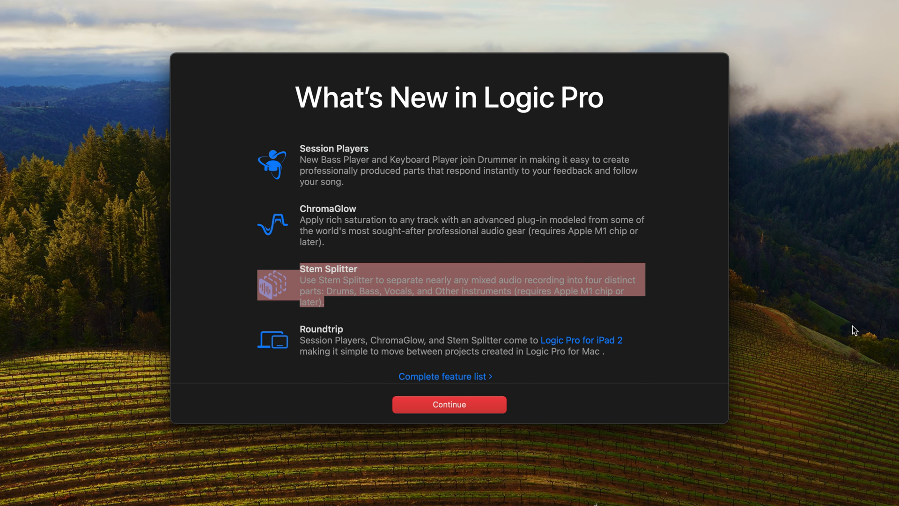
Open Stem Splitter on the MYB-Jun9.22 master region with all four stems checked.
{"action": "left_click", "coordinate": [449, 404]}
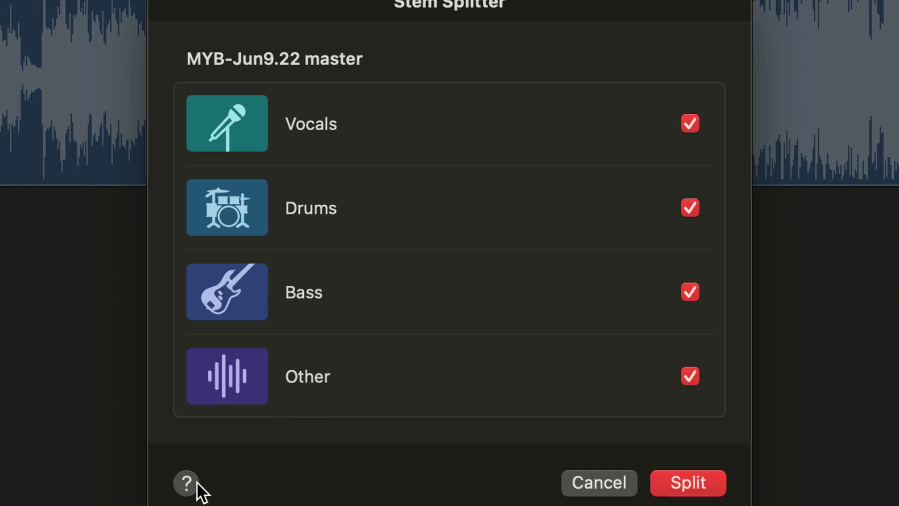
{"action": "mouse_move", "coordinate": [599, 450]}
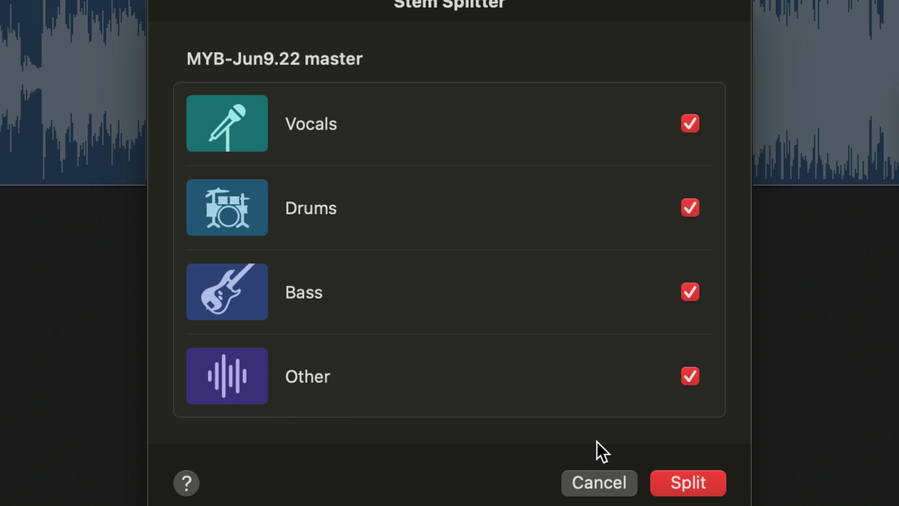
{"action": "mouse_move", "coordinate": [852, 346]}
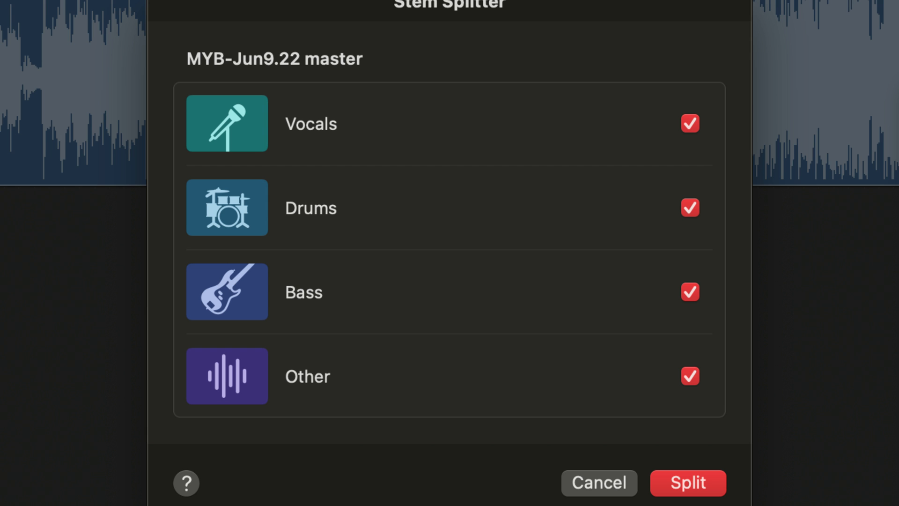
{"action": "left_click", "coordinate": [186, 481]}
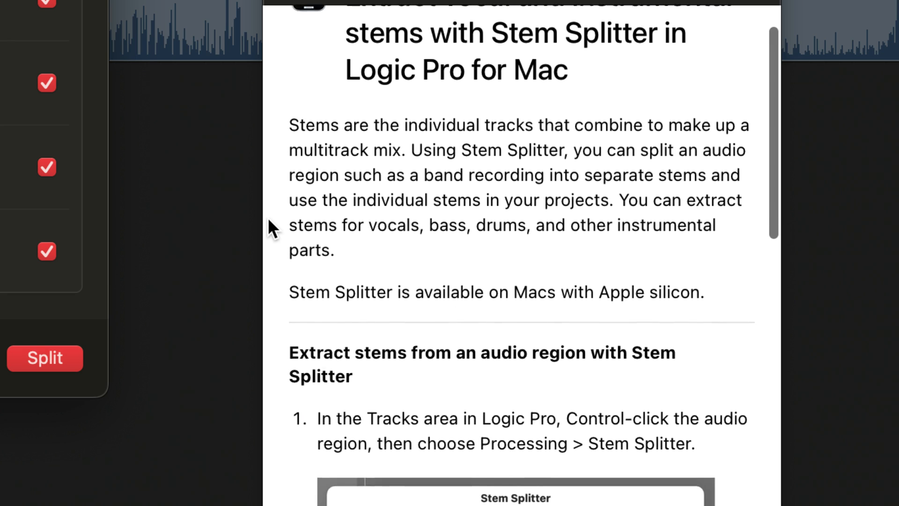
{"action": "scroll", "scroll_direction": "down", "scroll_amount": 3}
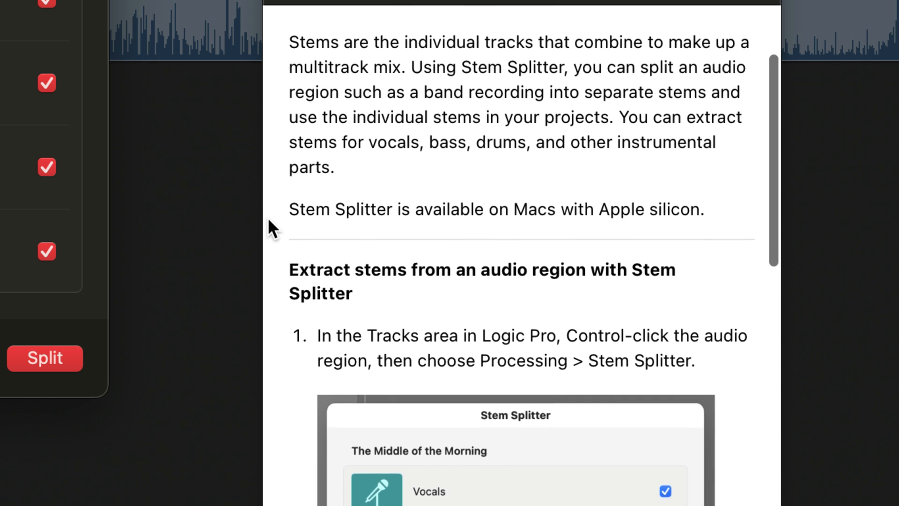
{"action": "scroll", "scroll_direction": "down", "scroll_amount": 3}
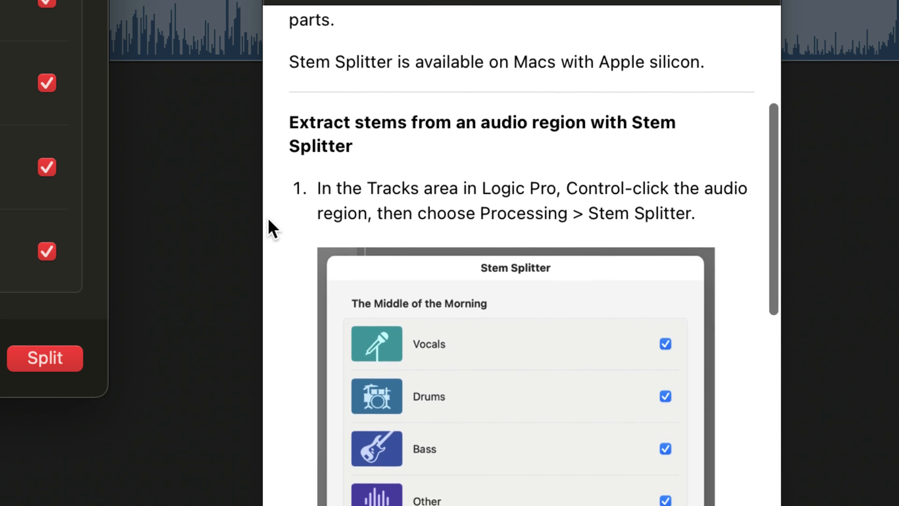
{"action": "scroll", "scroll_direction": "down", "scroll_amount": 3}
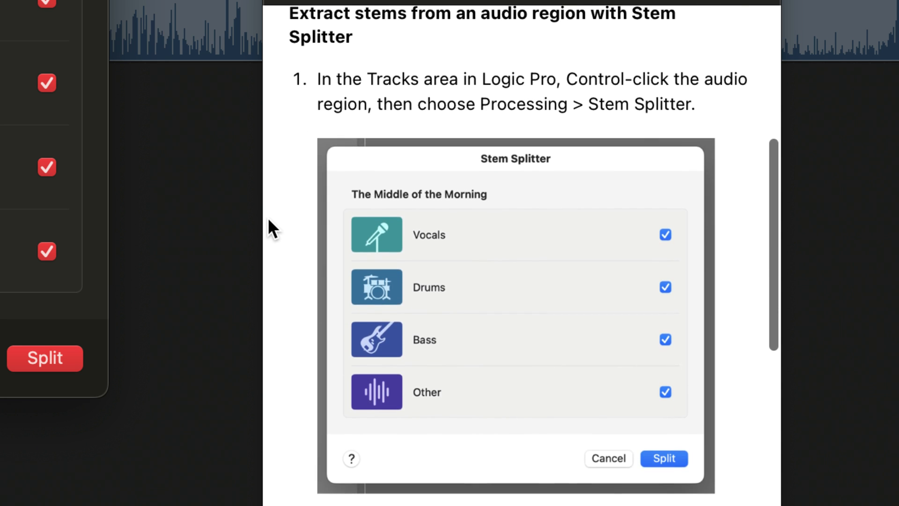
{"action": "scroll", "scroll_direction": "down", "scroll_amount": 3}
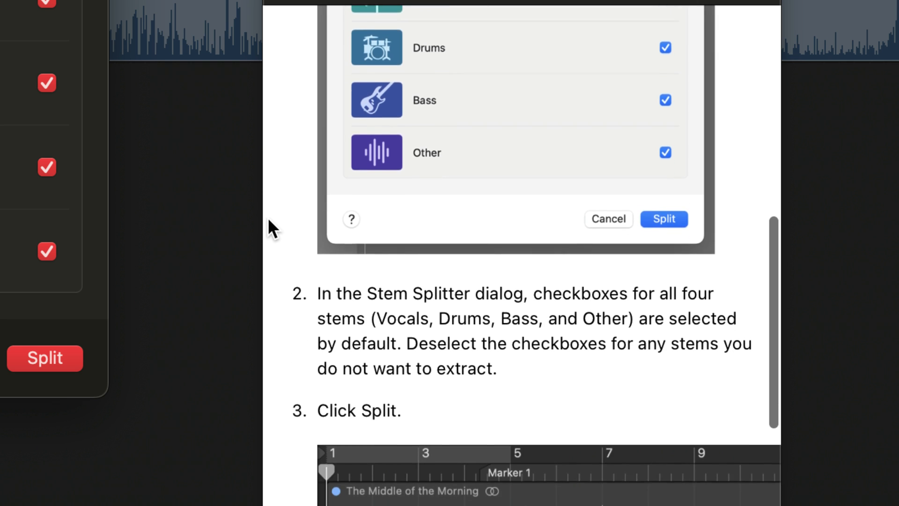
{"action": "left_click", "coordinate": [663, 219]}
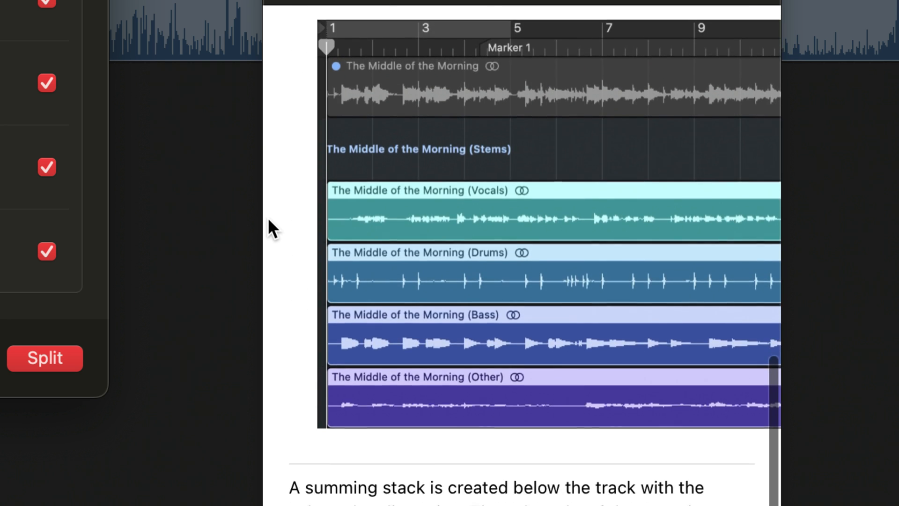
{"action": "scroll", "scroll_direction": "down", "scroll_amount": 3}
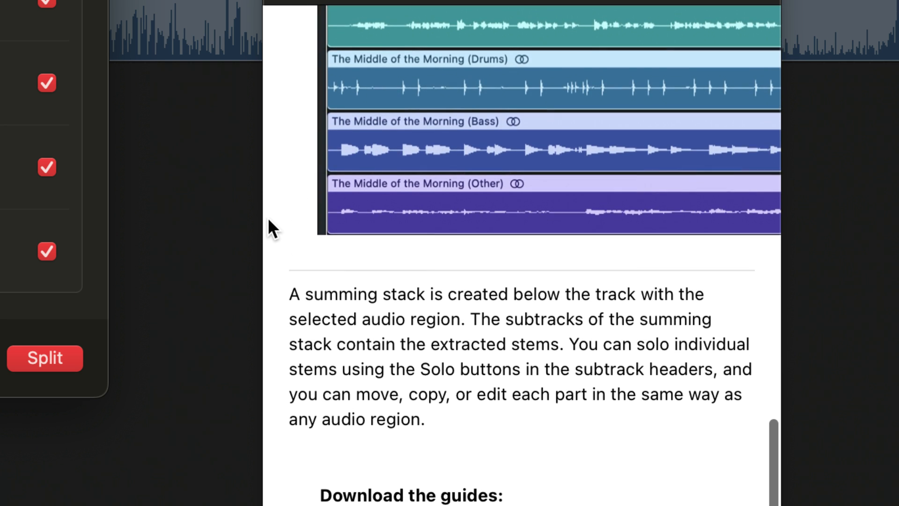
{"action": "left_click", "coordinate": [45, 358]}
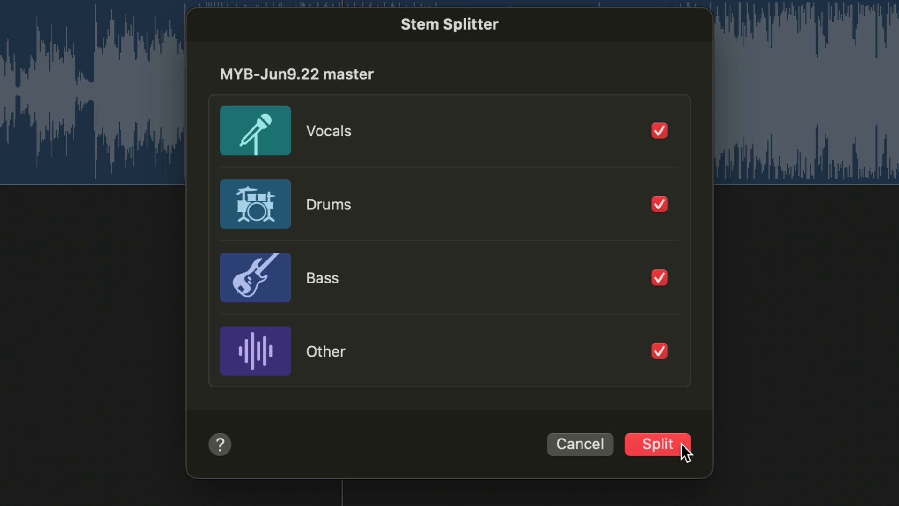
Run Stem Splitter on the MYB-Jun9.22 master to extract Vocals, Drums, Bass and Other.
{"action": "left_click", "coordinate": [656, 443]}
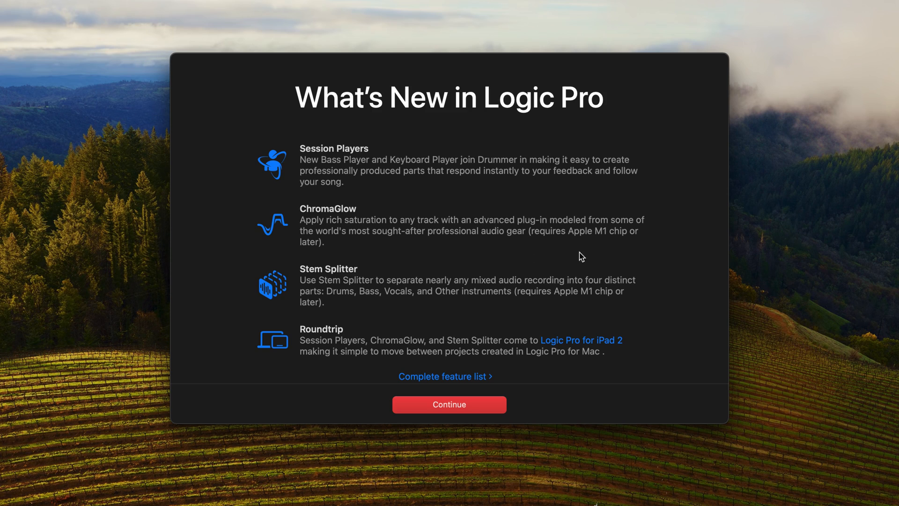
{"action": "mouse_move", "coordinate": [281, 328]}
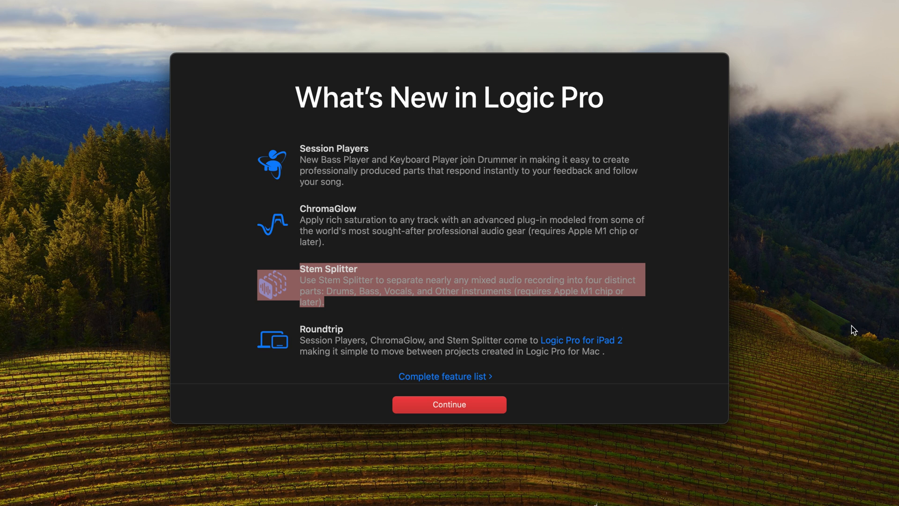
{"action": "mouse_move", "coordinate": [615, 319]}
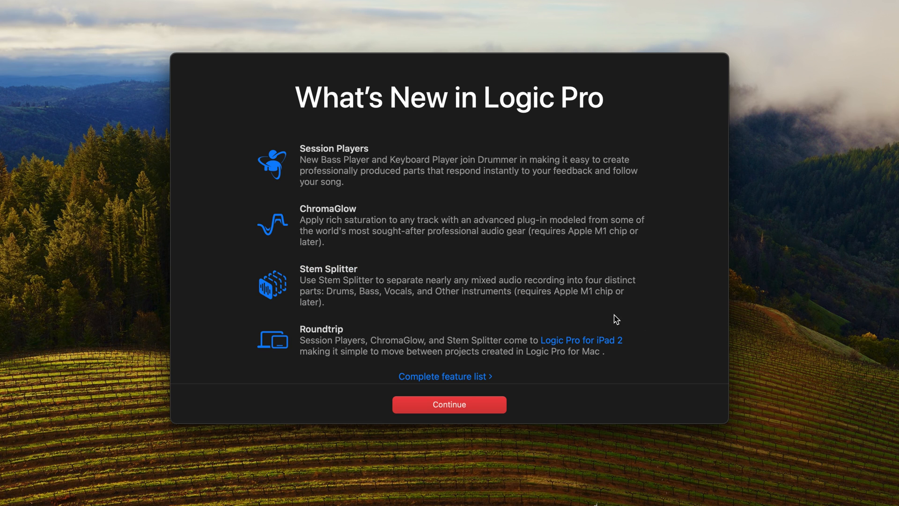